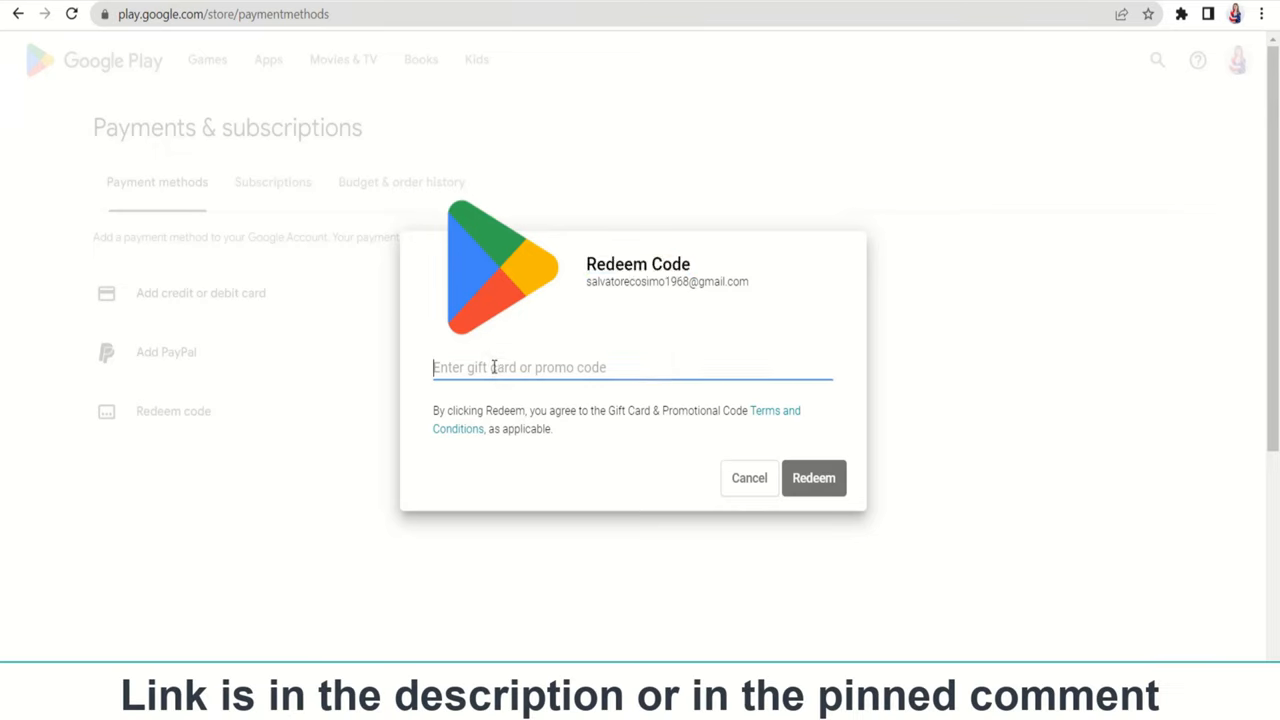
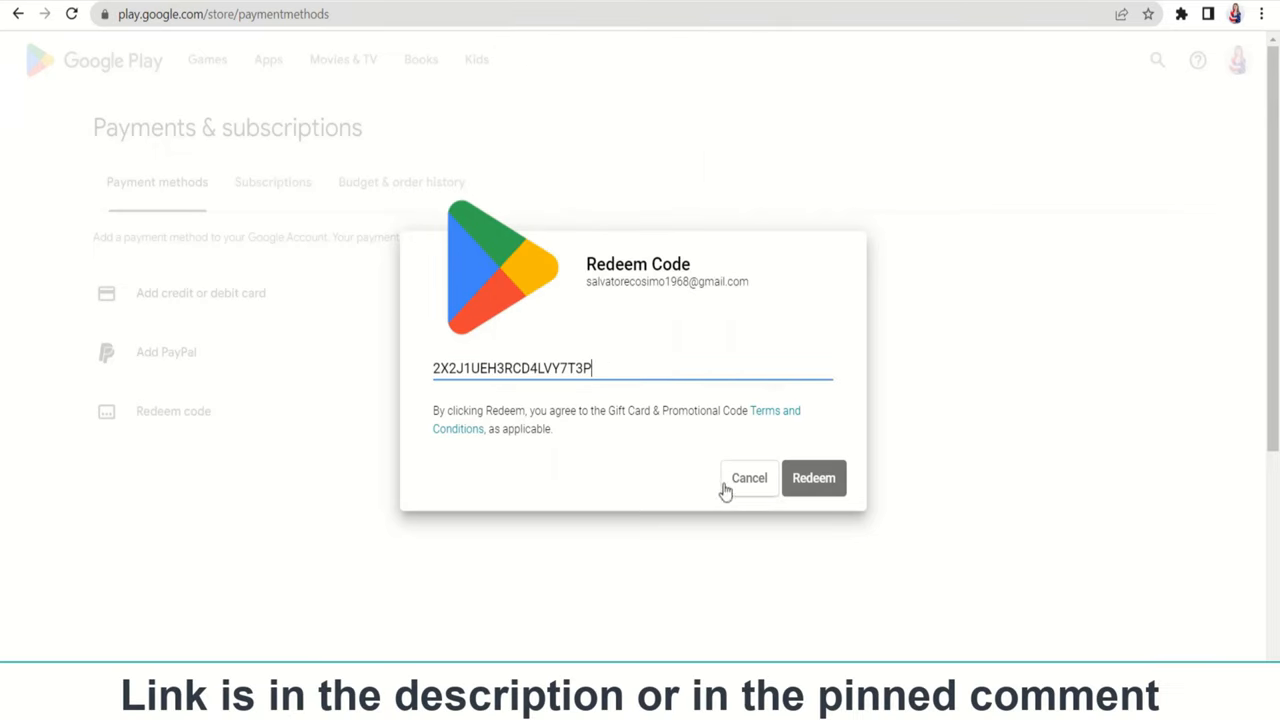
pyautogui.click(812, 476)
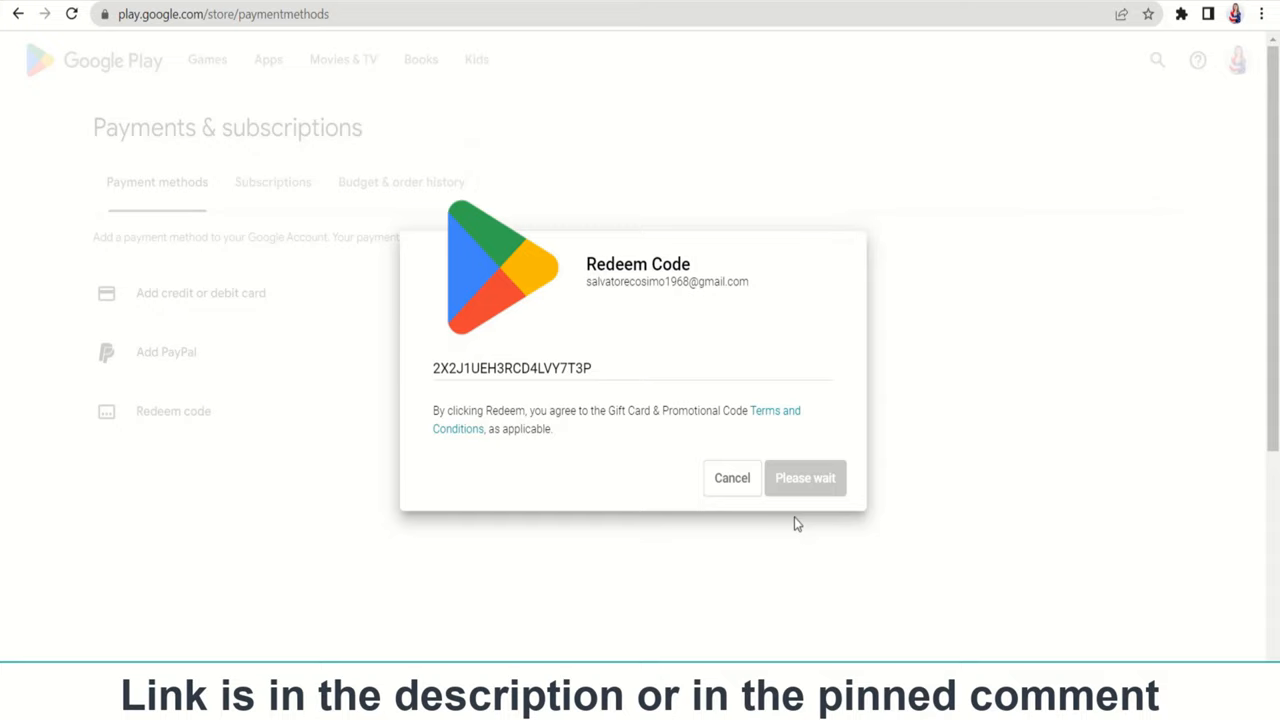
pyautogui.click(804, 476)
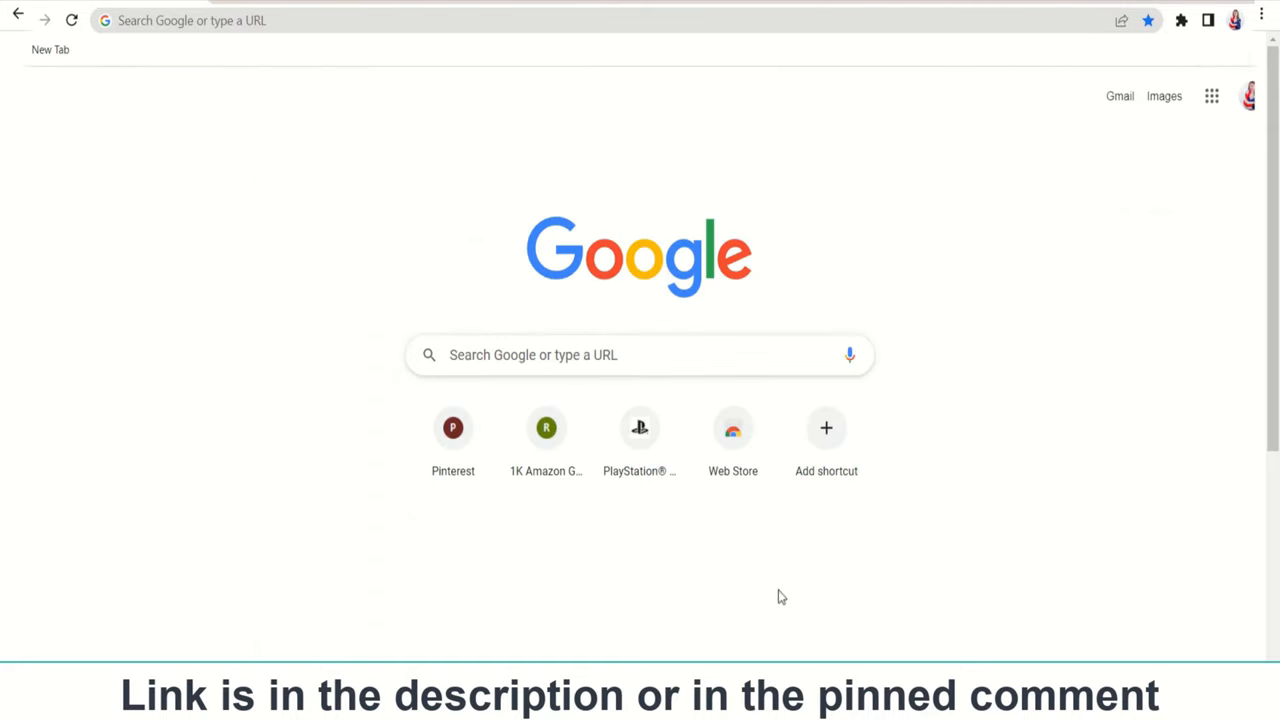
# Navigate to roaddake.com from the address bar suggestion.
pyautogui.click(190, 20)
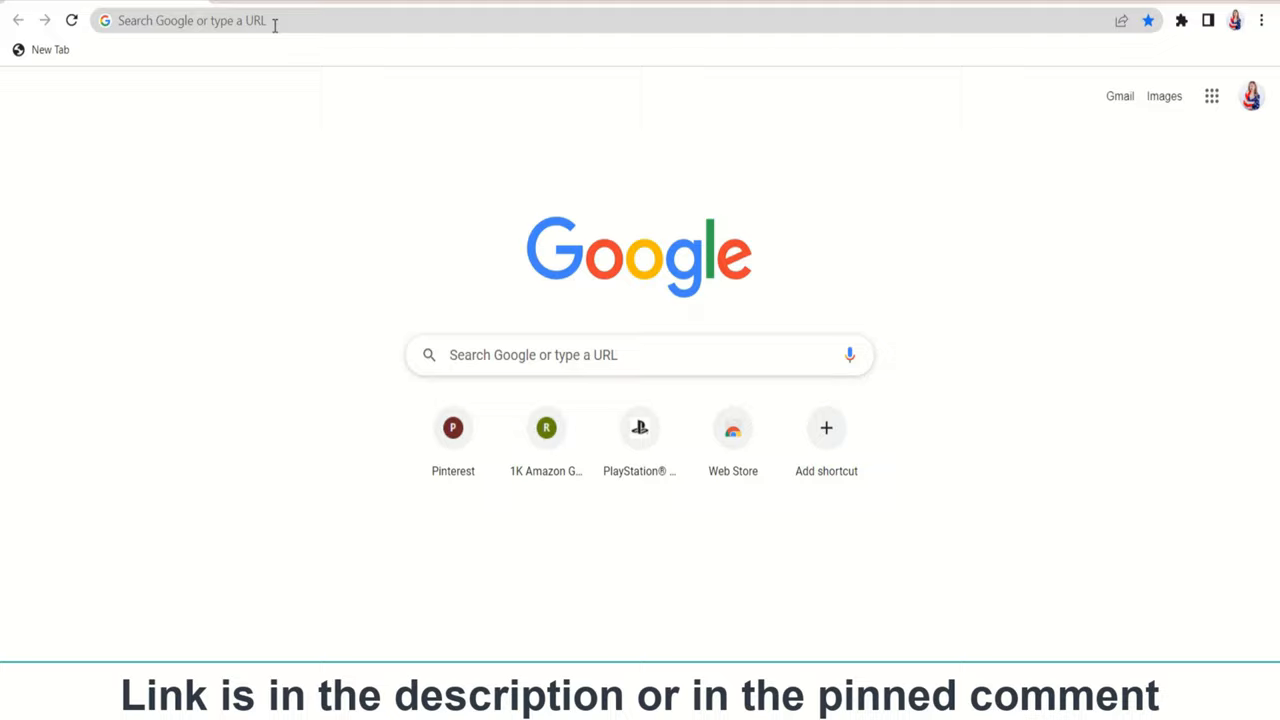
pyautogui.write('r')
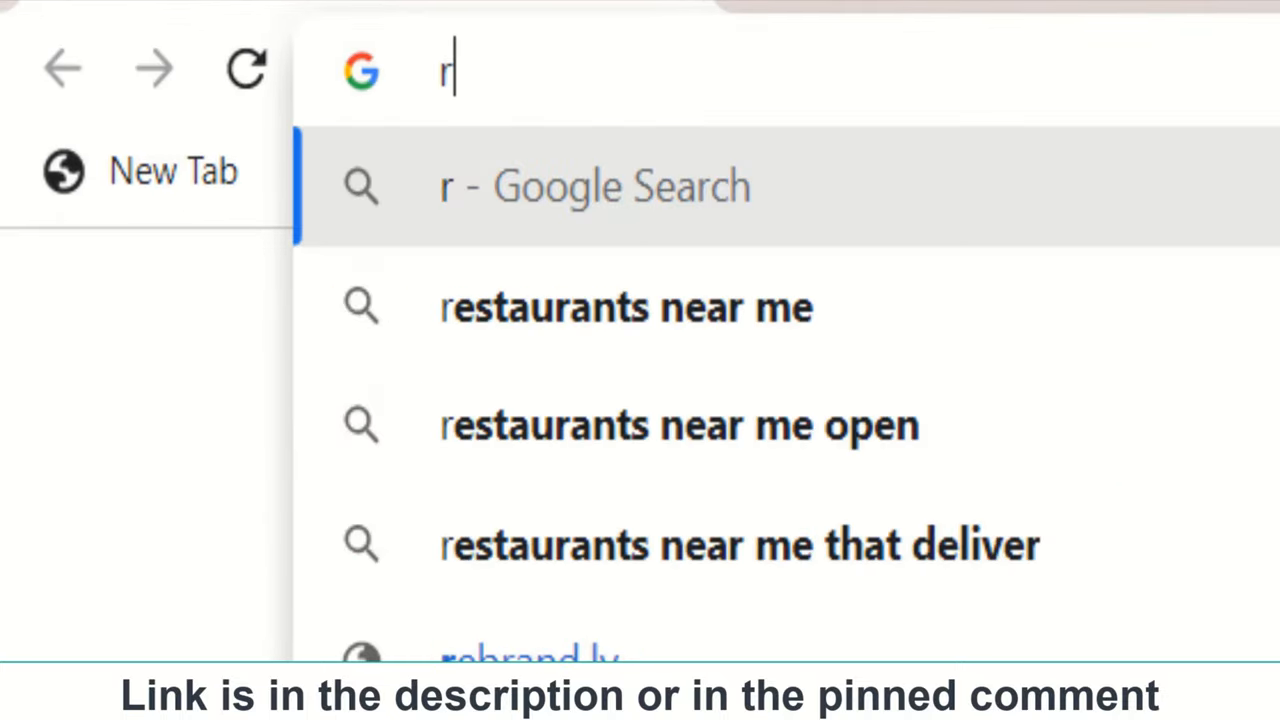
pyautogui.write('oaddake.com')
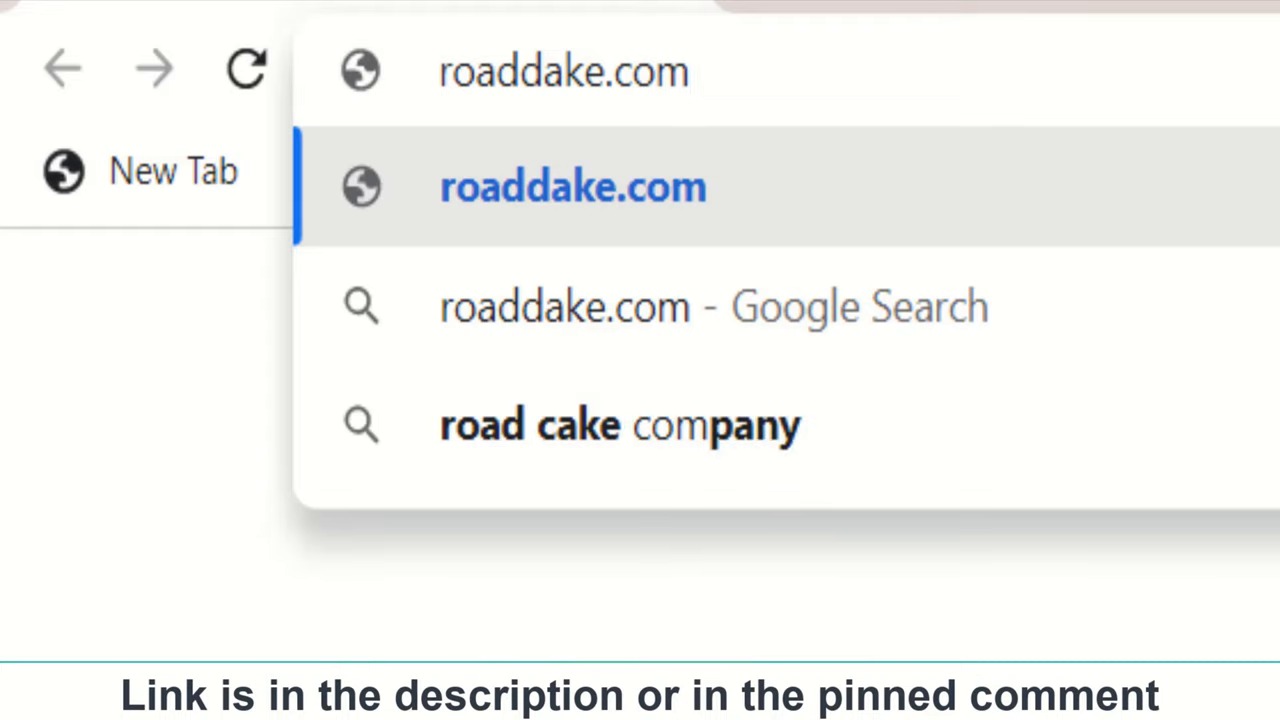
pyautogui.click(572, 186)
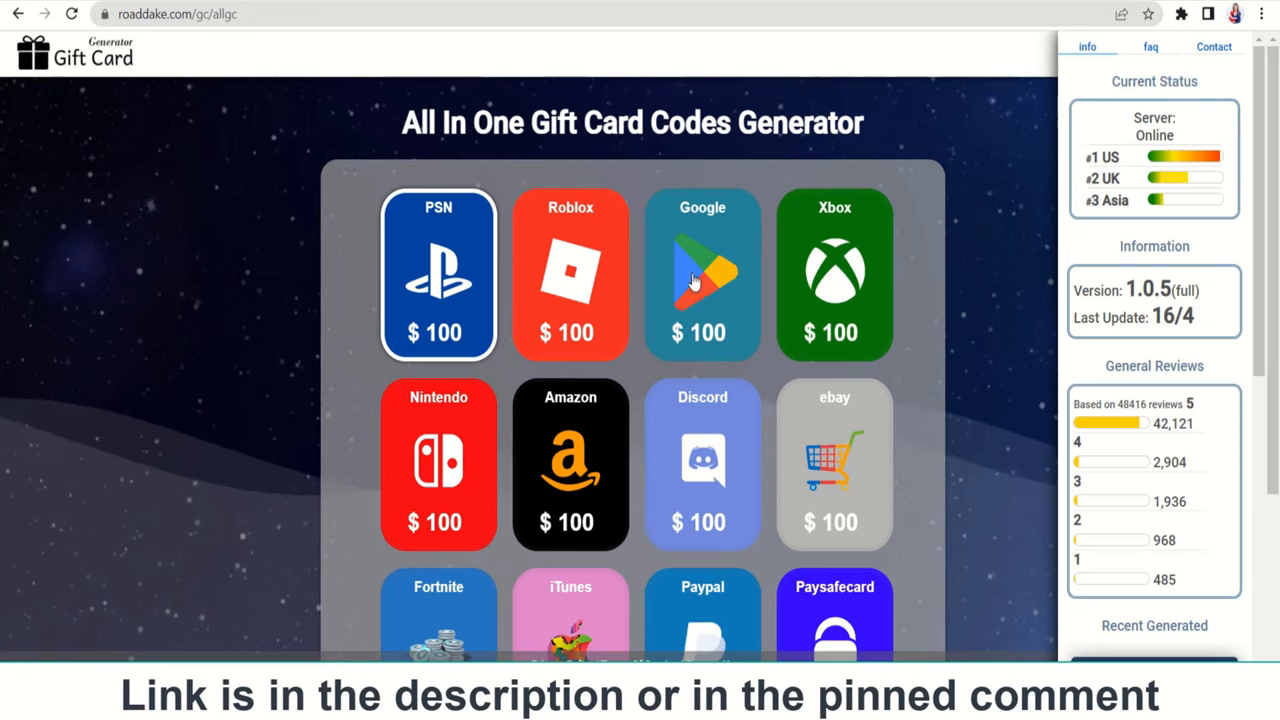
# Generate a Google $100 card code and request to unlock its hidden part.
pyautogui.click(702, 276)
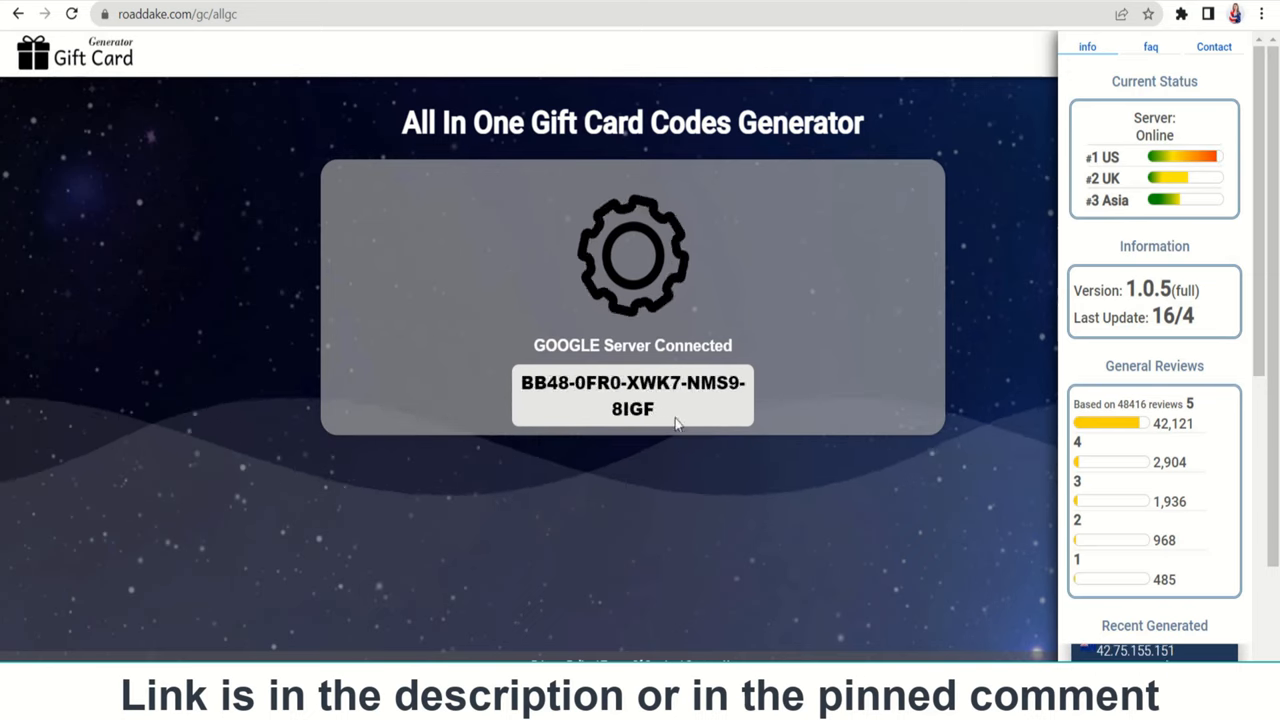
pyautogui.scroll(-3)
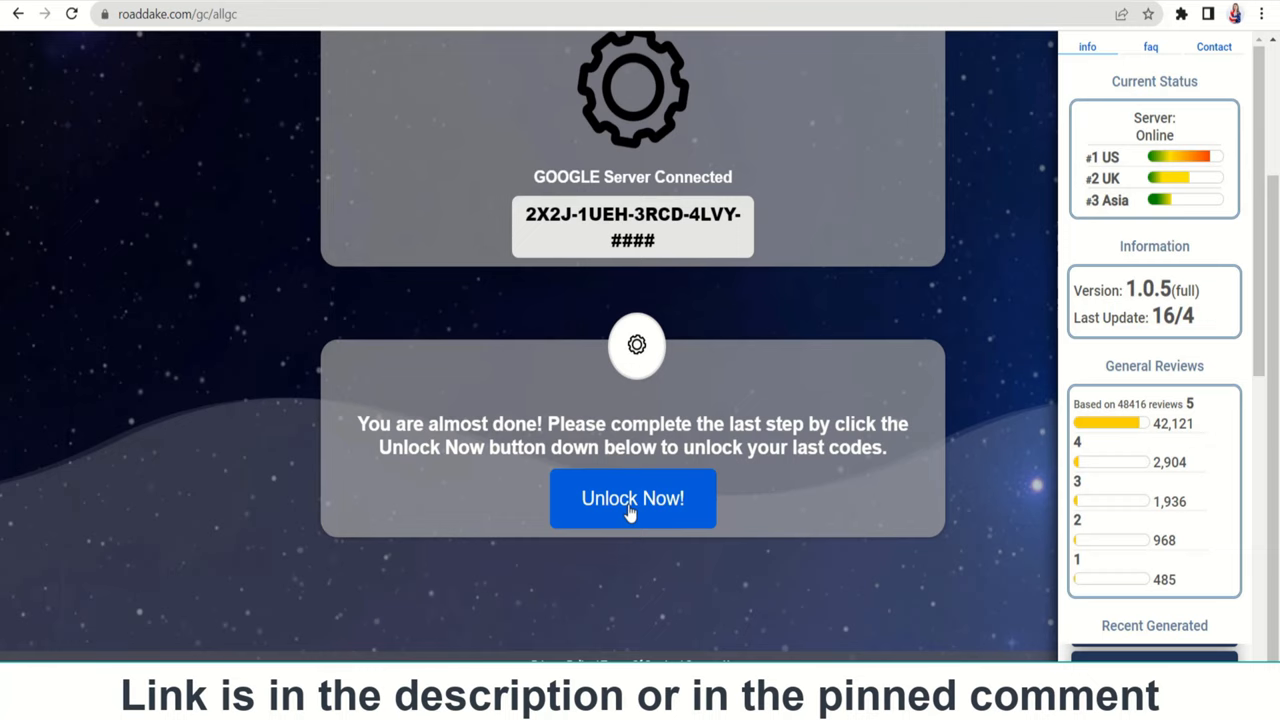
pyautogui.click(632, 498)
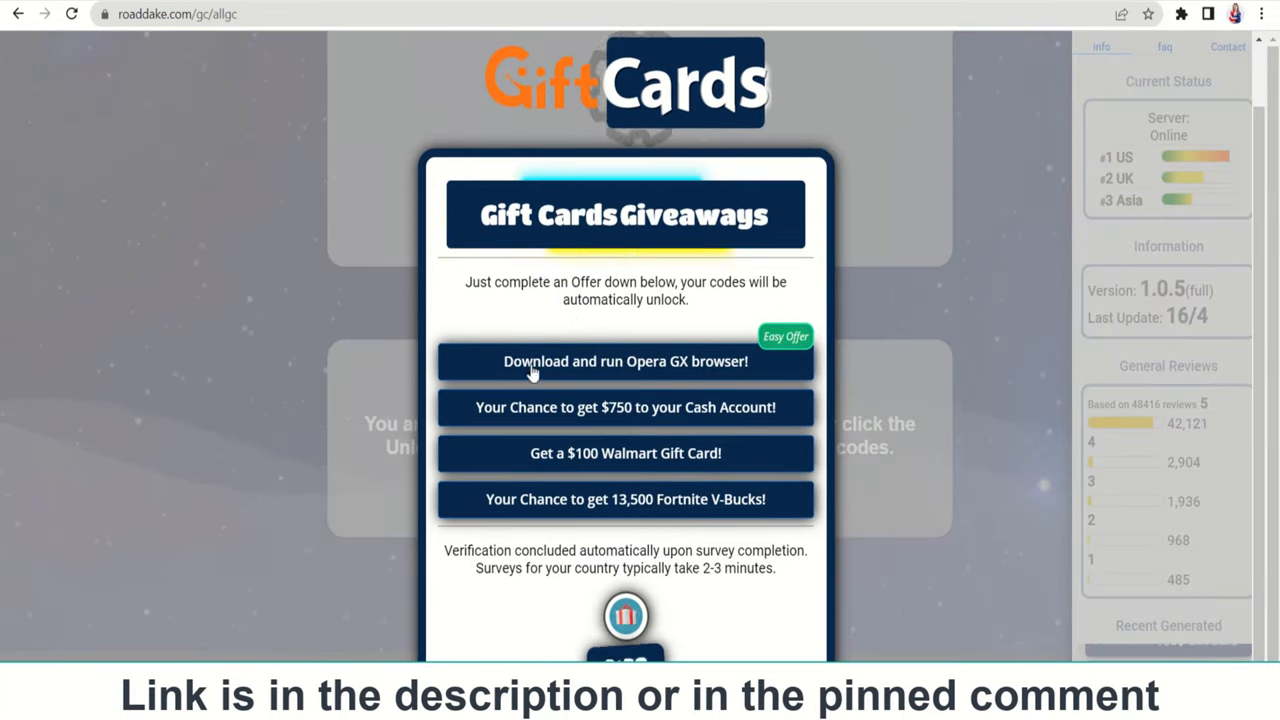
pyautogui.moveTo(624, 452)
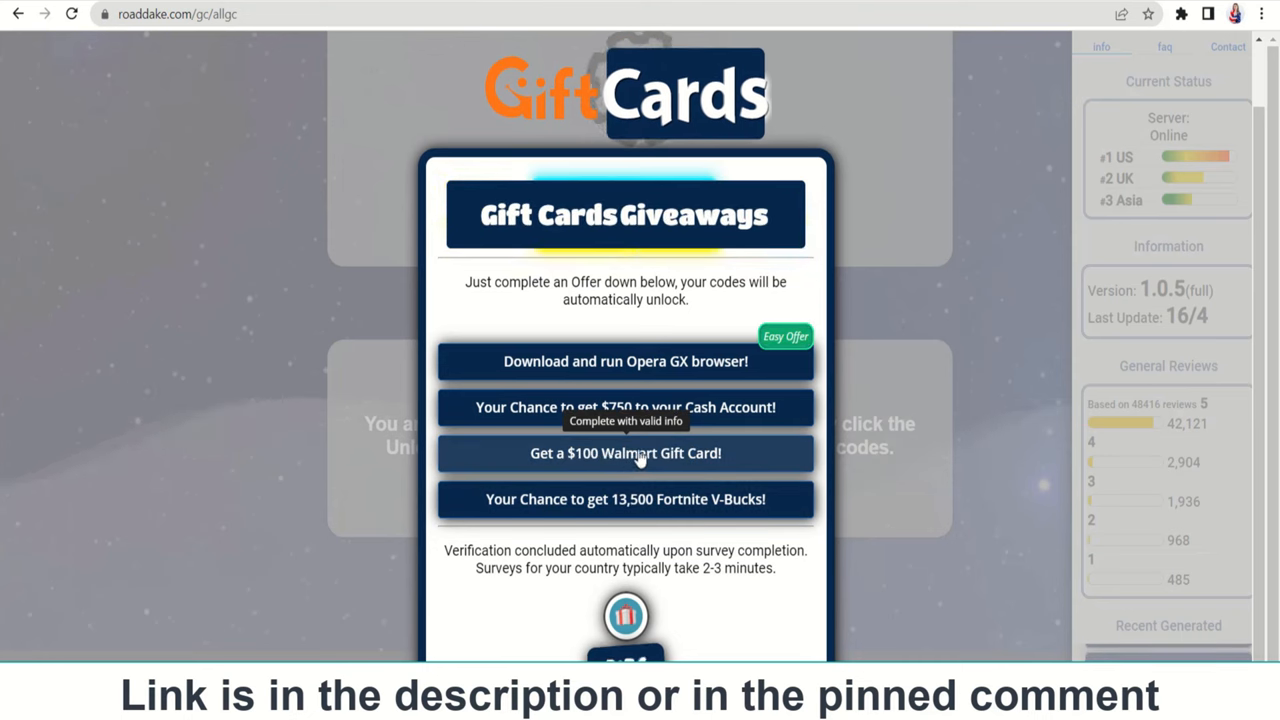
# Take the 'Get a $100 Walmart Gift Card!' offer from the giveaways popup.
pyautogui.click(624, 452)
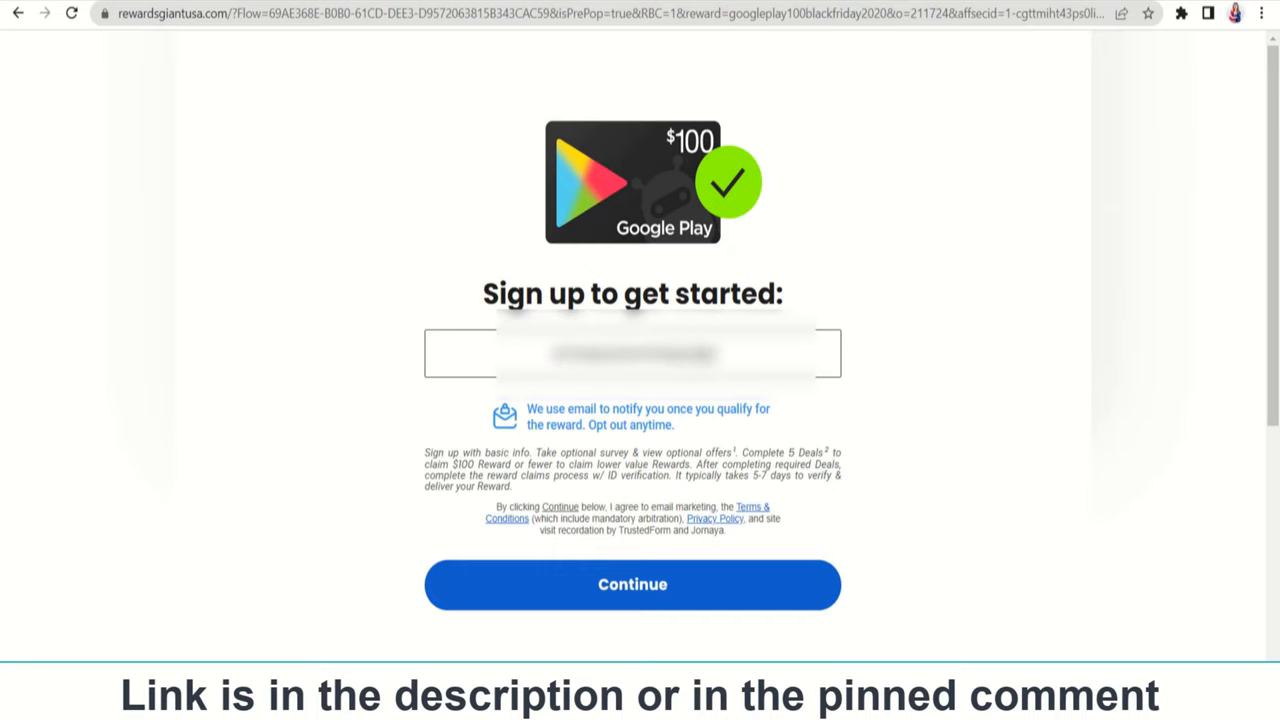
# Fill in the sign-up form and choose a state for the shipping address.
pyautogui.click(632, 584)
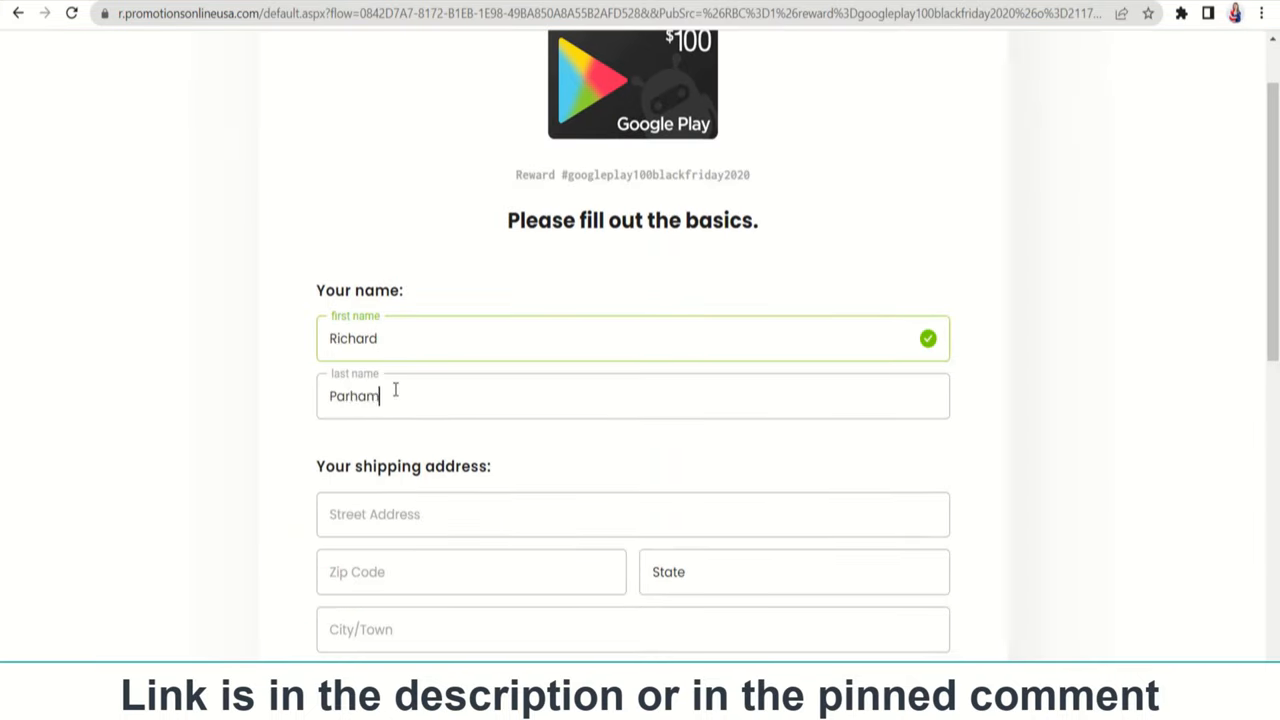
pyautogui.scroll(-3)
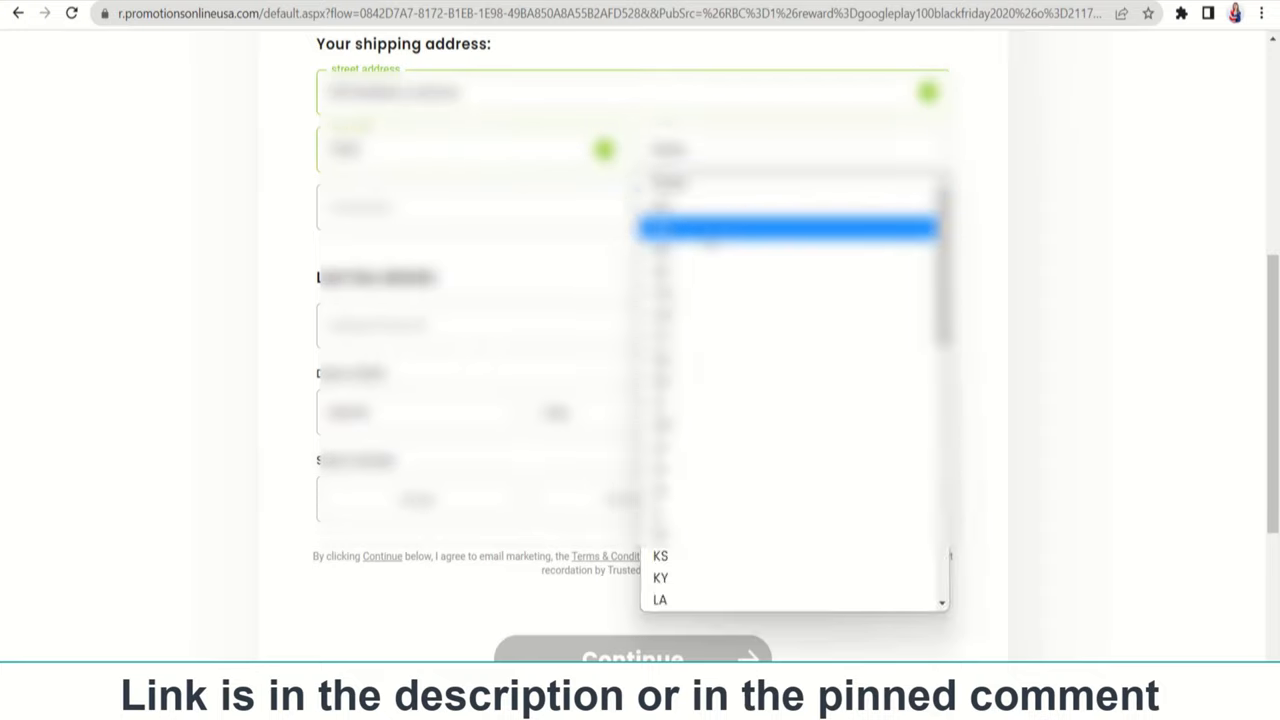
pyautogui.click(788, 228)
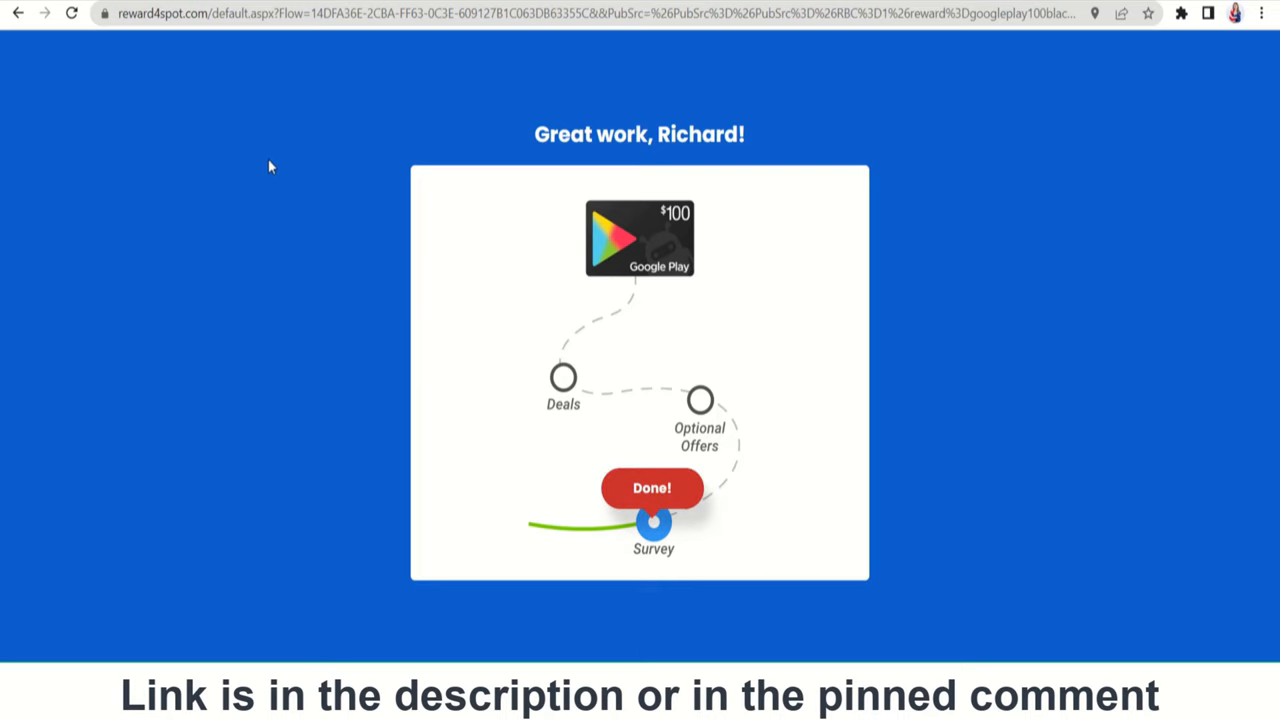
pyautogui.click(652, 488)
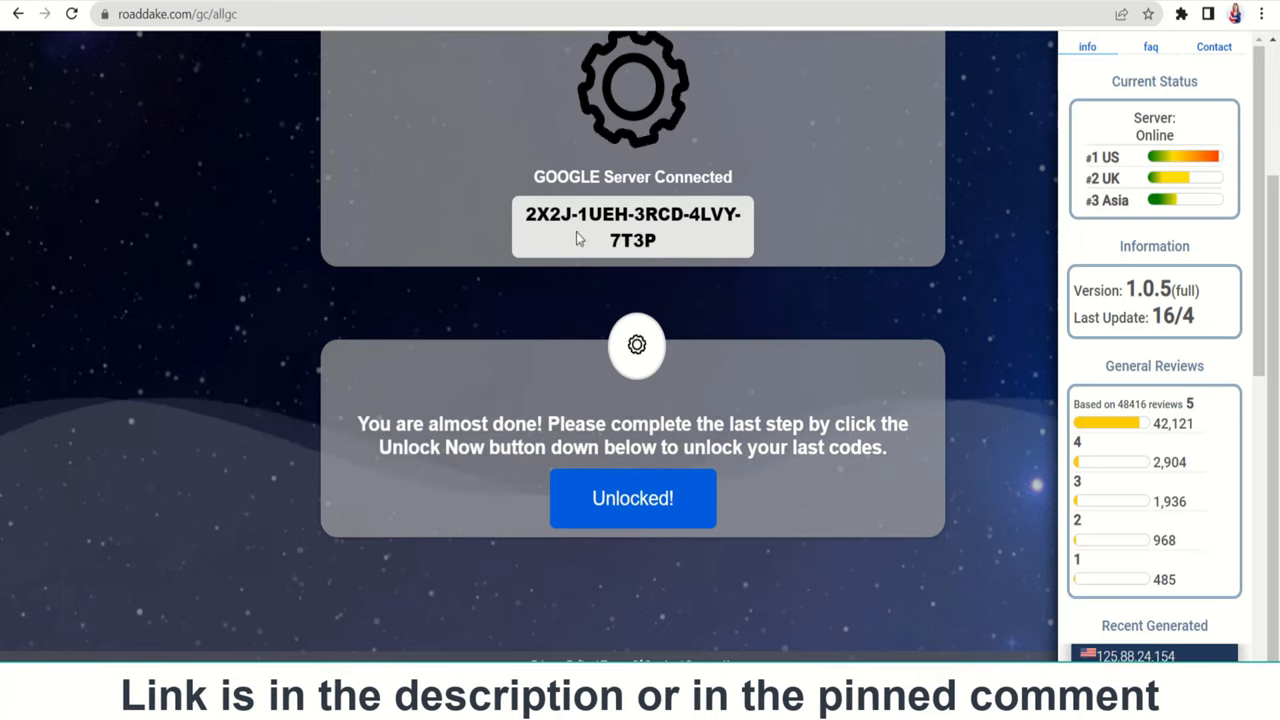
pyautogui.tripleClick(632, 214)
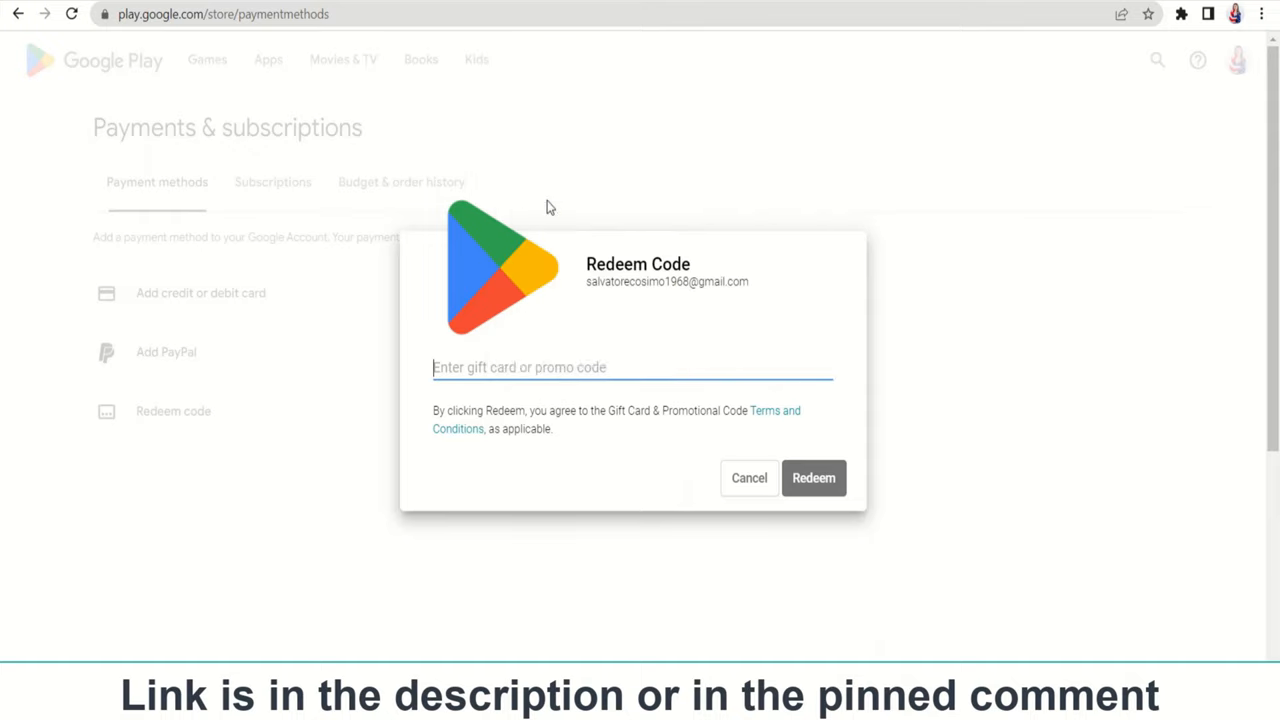
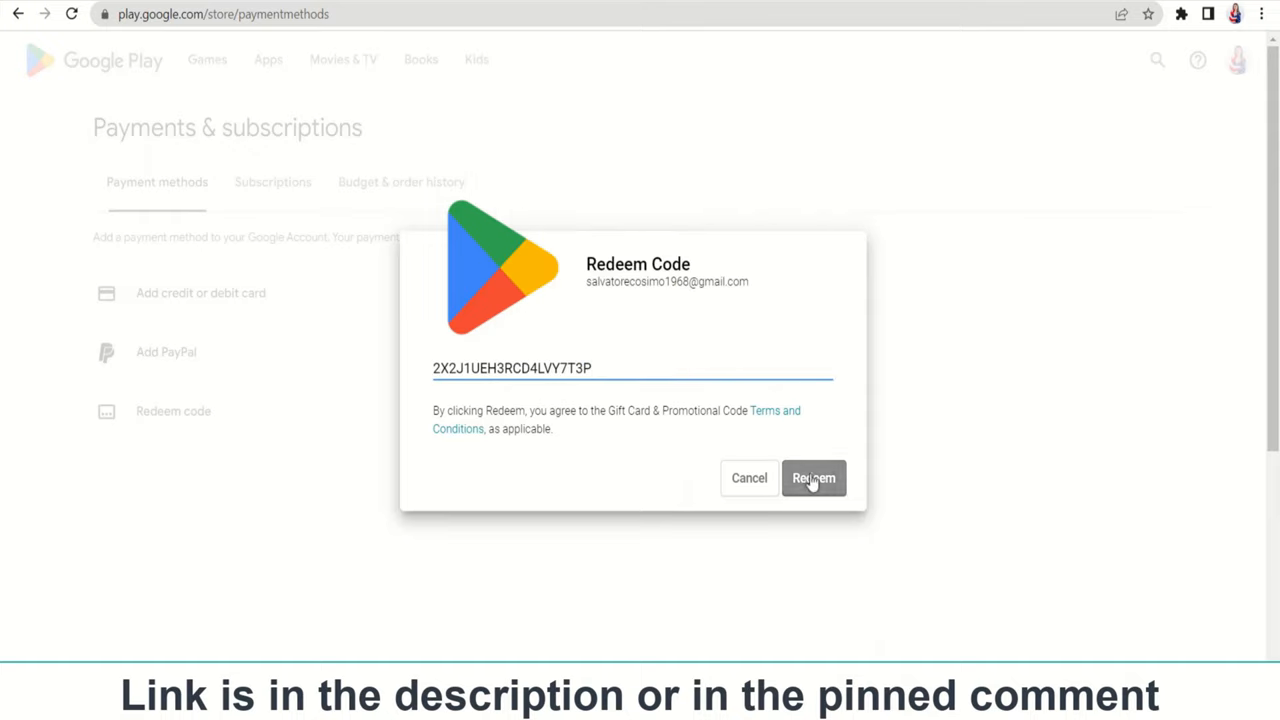
pyautogui.click(812, 476)
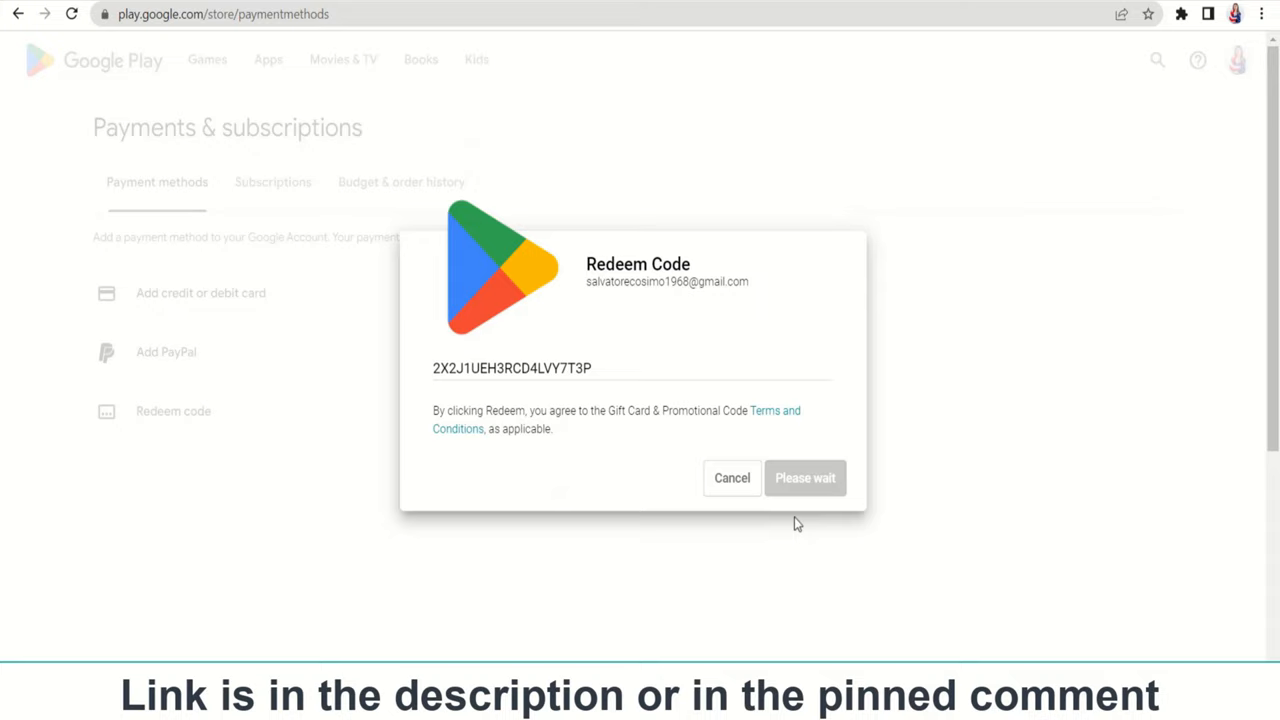
pyautogui.click(804, 476)
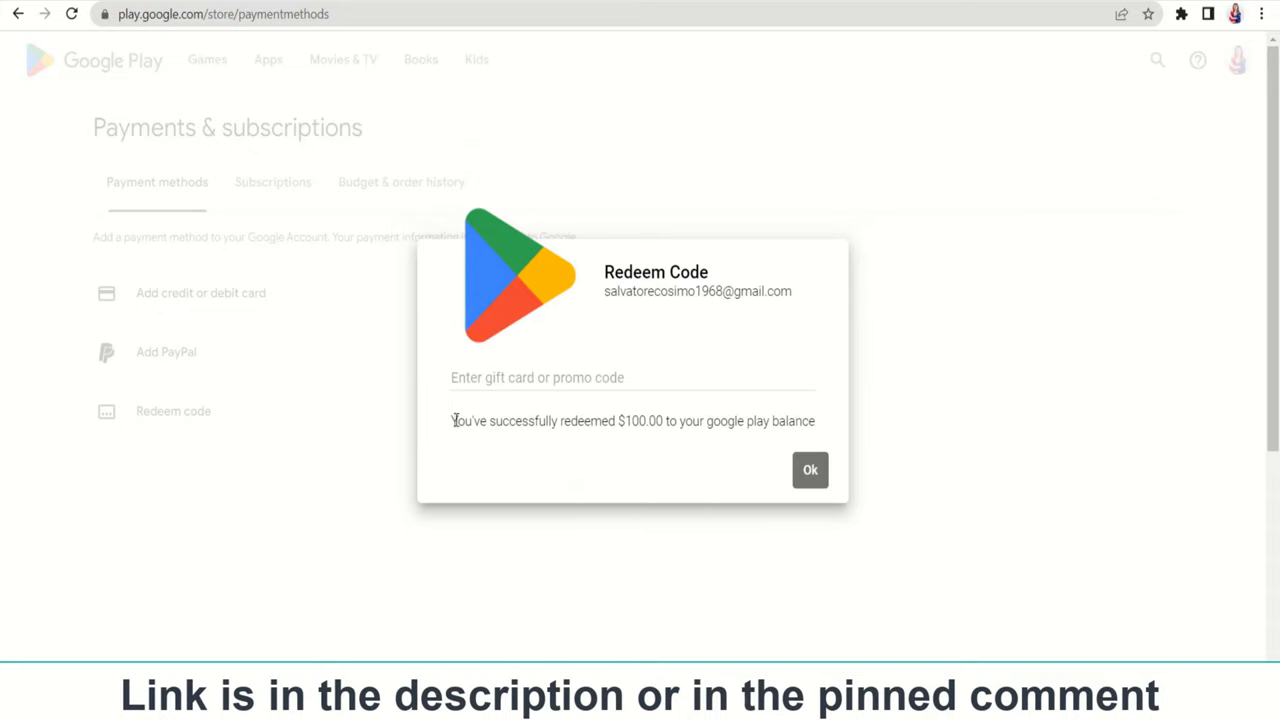